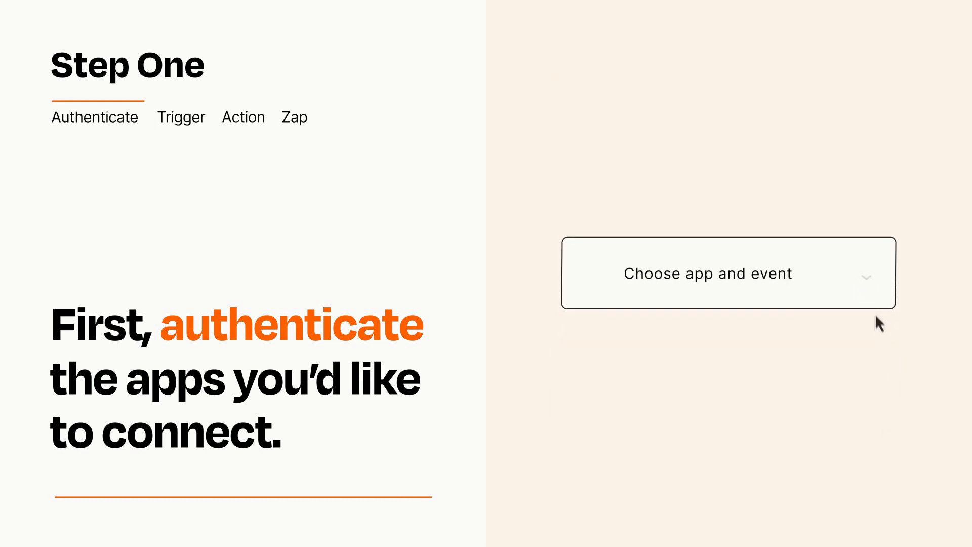
# Step: Choose New Submission as the trigger event for the Zap
pyautogui.click(727, 273)
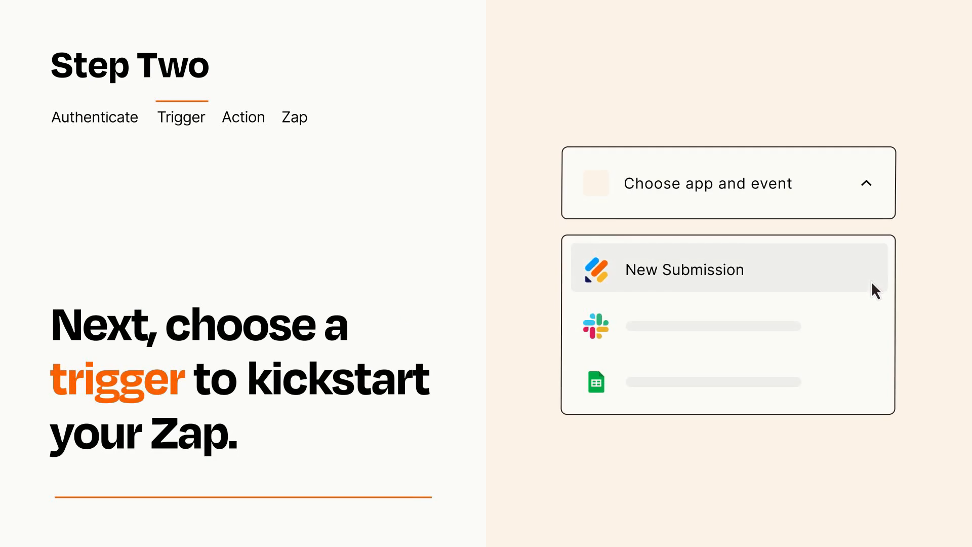
pyautogui.moveTo(875, 324)
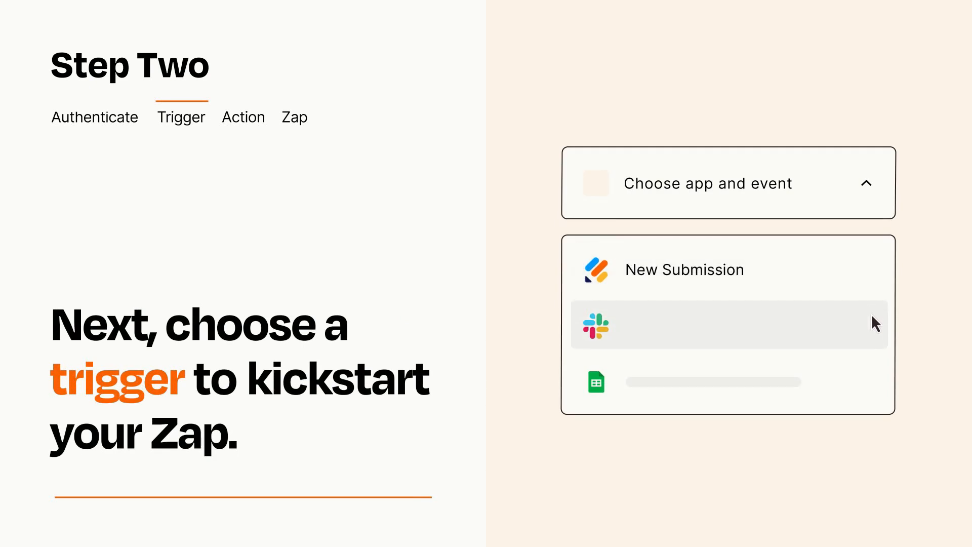
pyautogui.moveTo(874, 399)
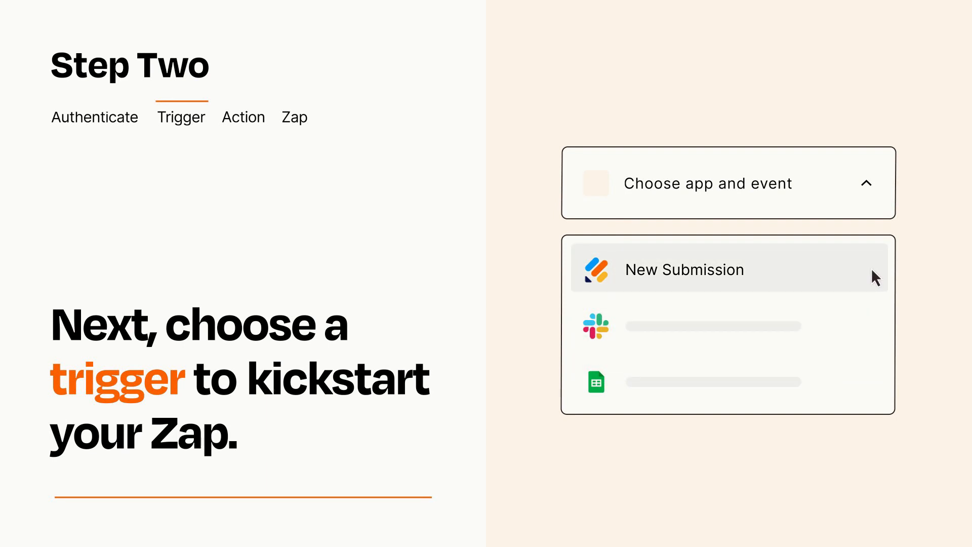
pyautogui.moveTo(874, 282)
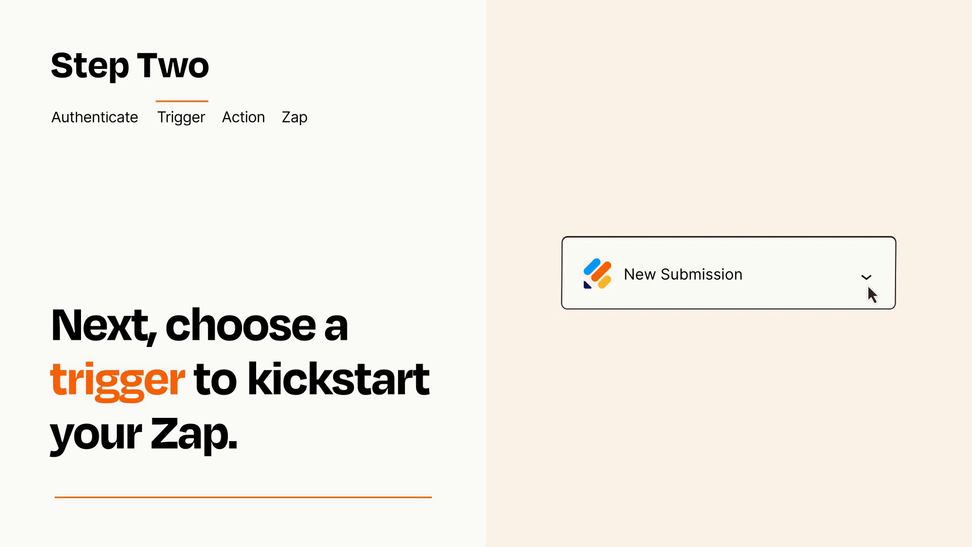
pyautogui.moveTo(885, 286)
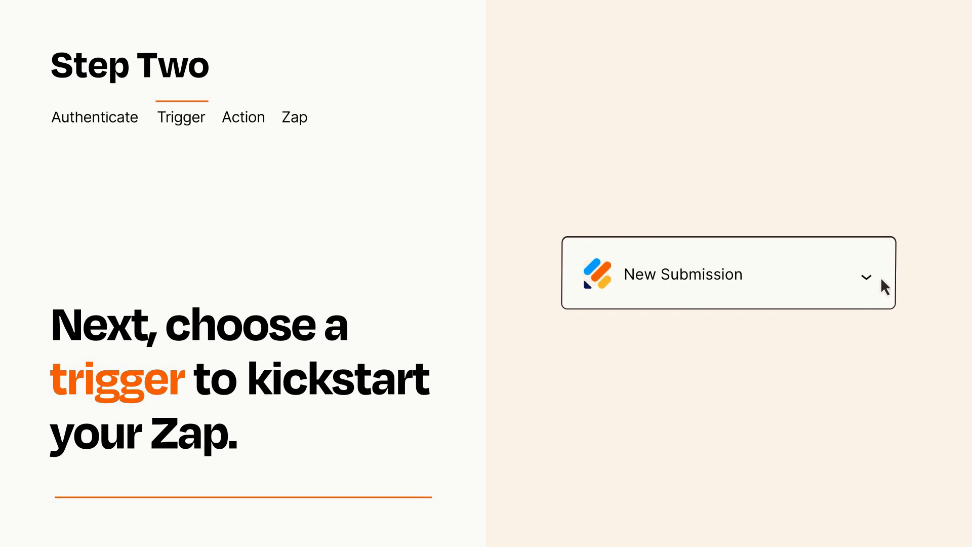
pyautogui.moveTo(883, 282)
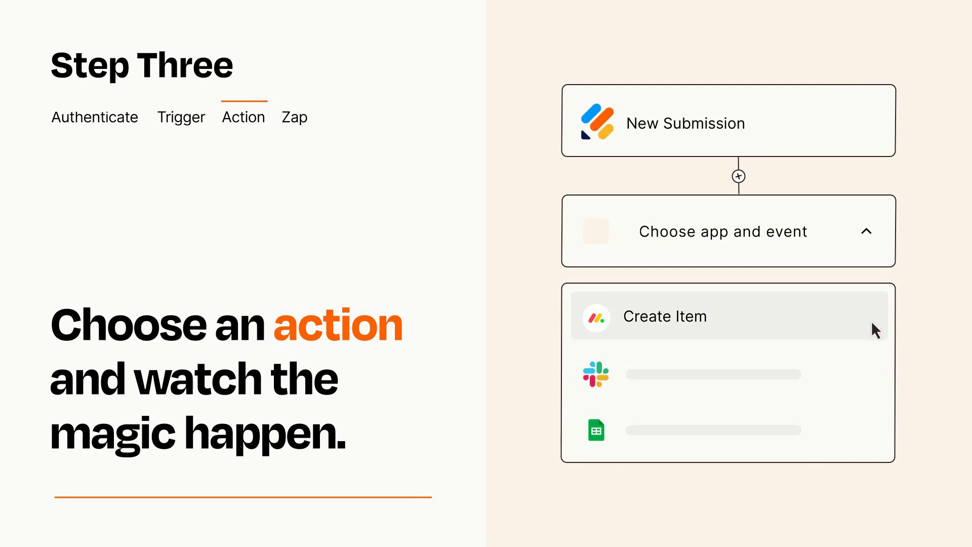
# Step: Choose Create Item as the action following the New Submission trigger
pyautogui.click(665, 316)
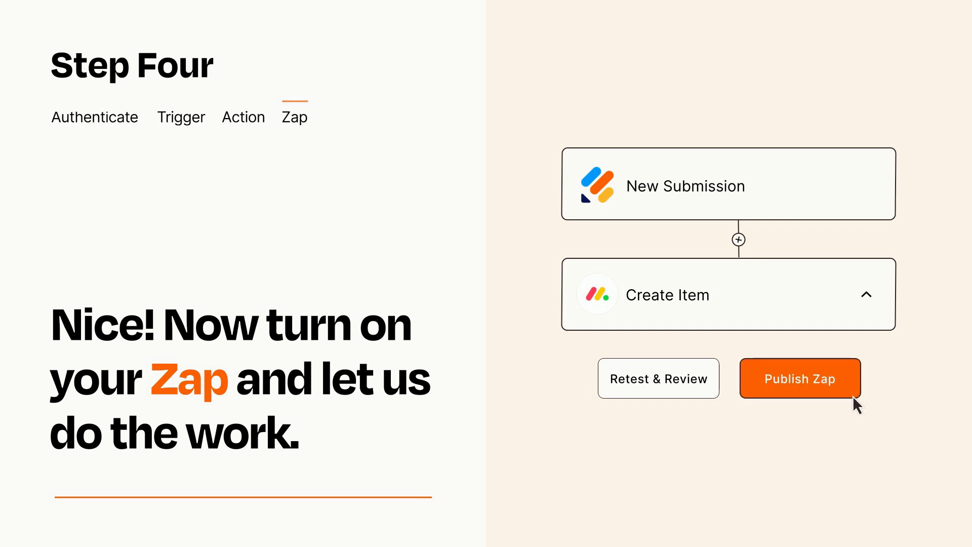
# Step: Publish the finished Zap to turn it on
pyautogui.click(800, 379)
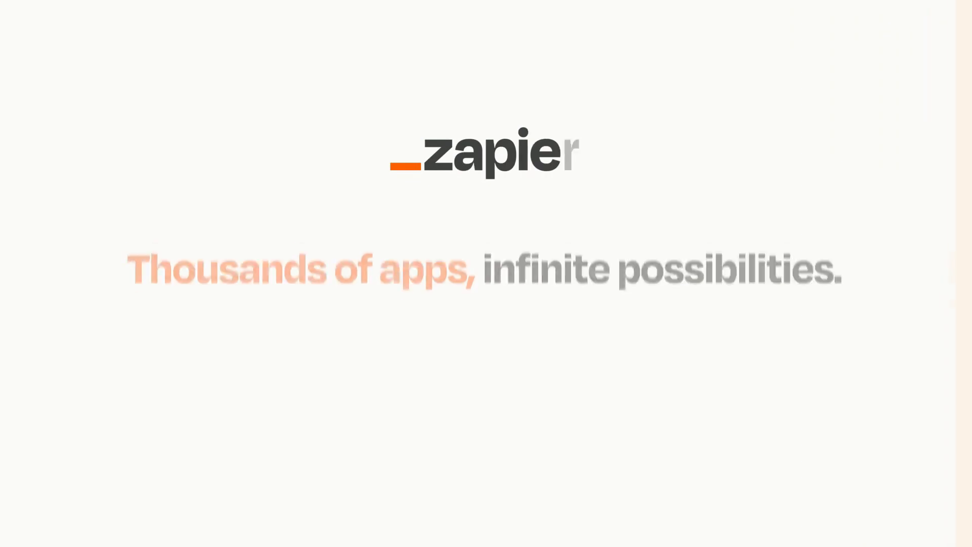